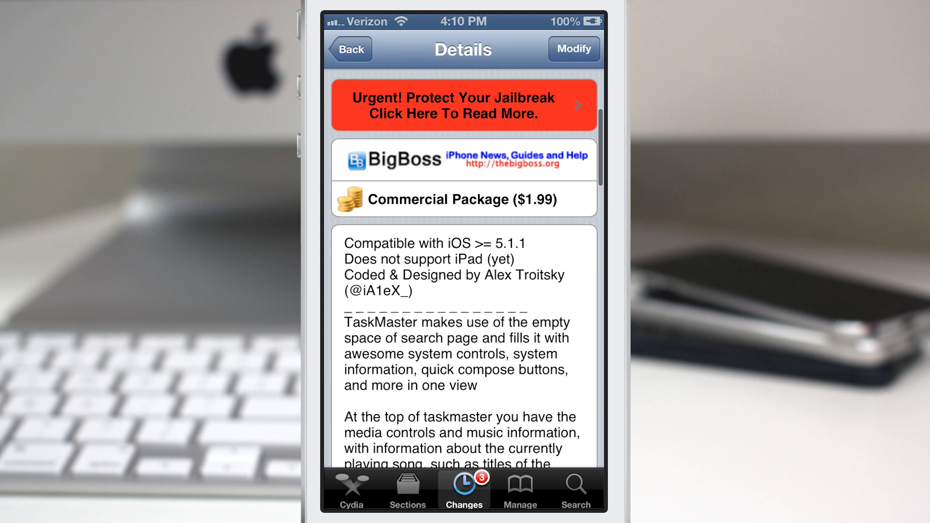
Step: Scroll down through the TaskMaster package description in Cydia
scroll(down, 3)
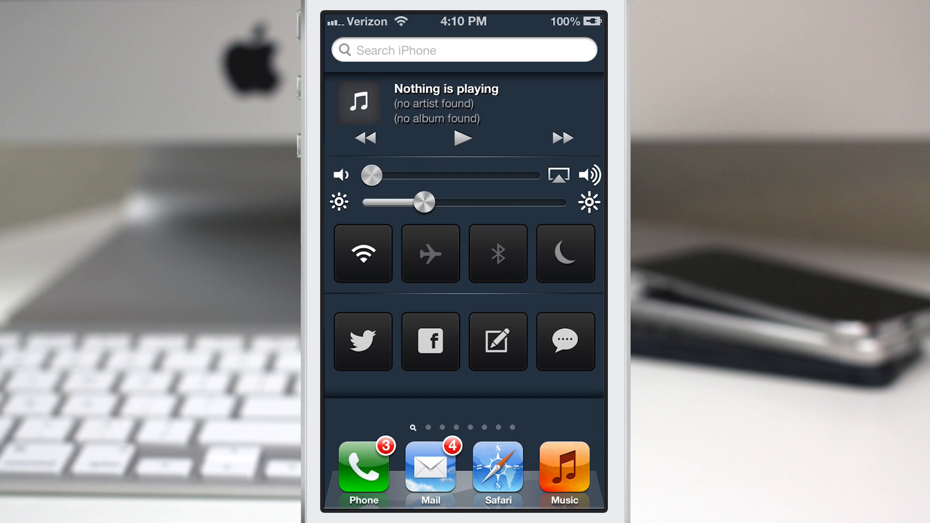
Step: Play music, skip ahead to JAY Z & Linkin Park's Points of Authority, and pause it
click(463, 138)
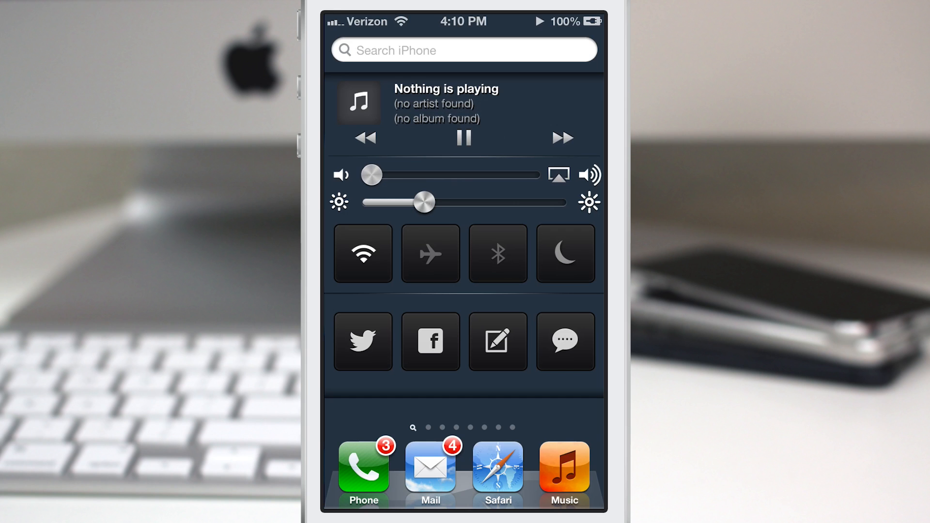
click(463, 138)
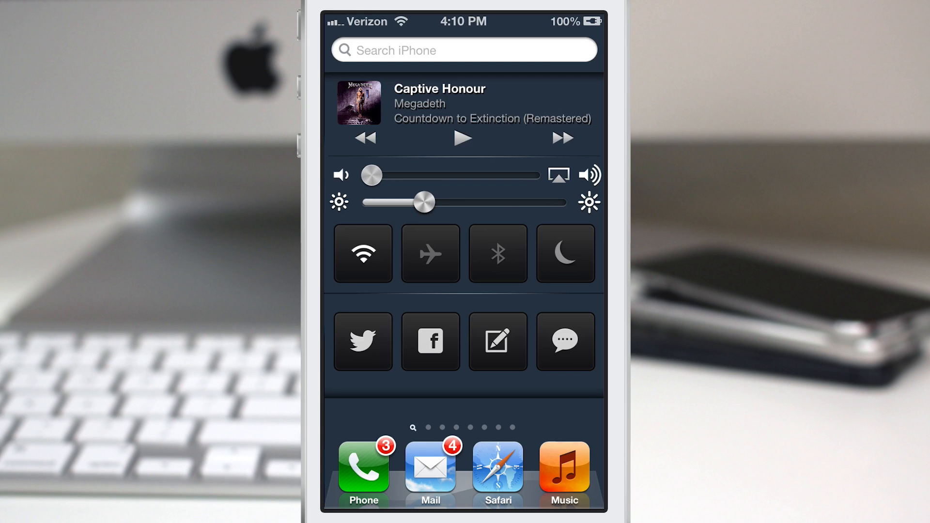
click(462, 138)
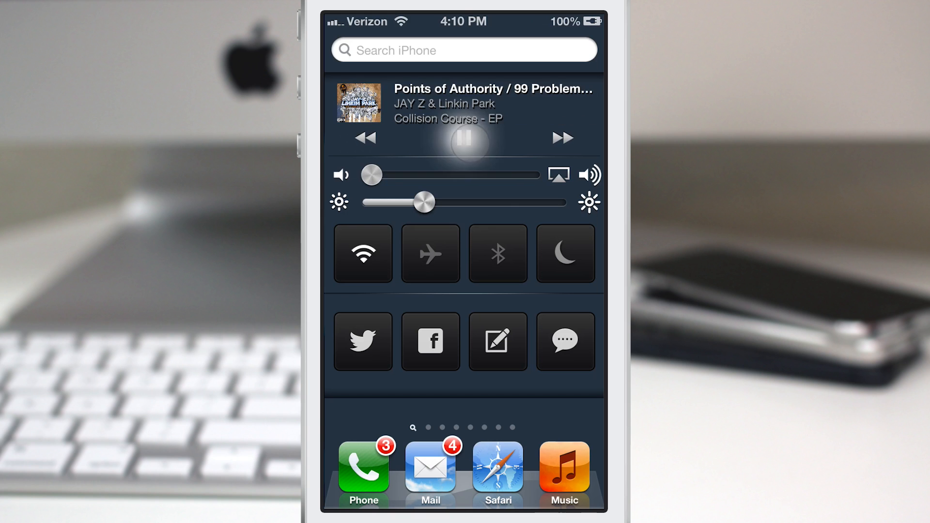
click(465, 139)
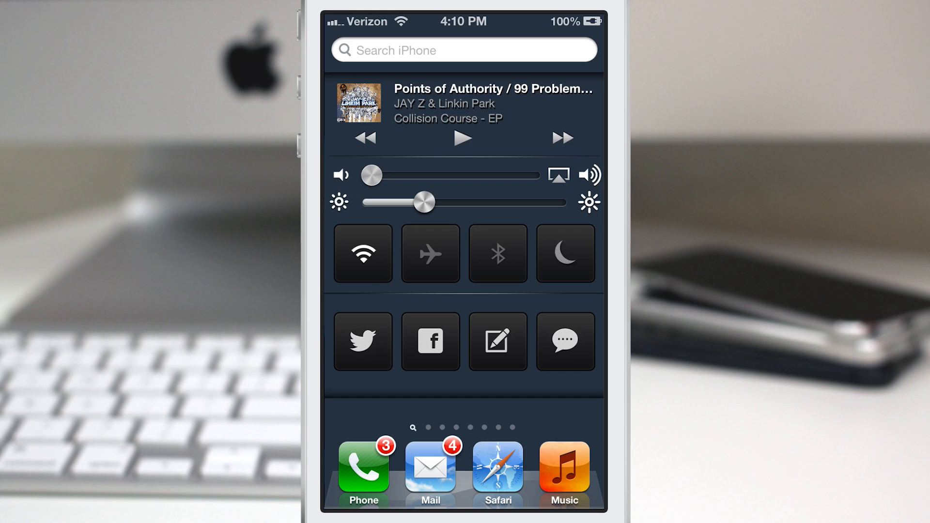
click(564, 253)
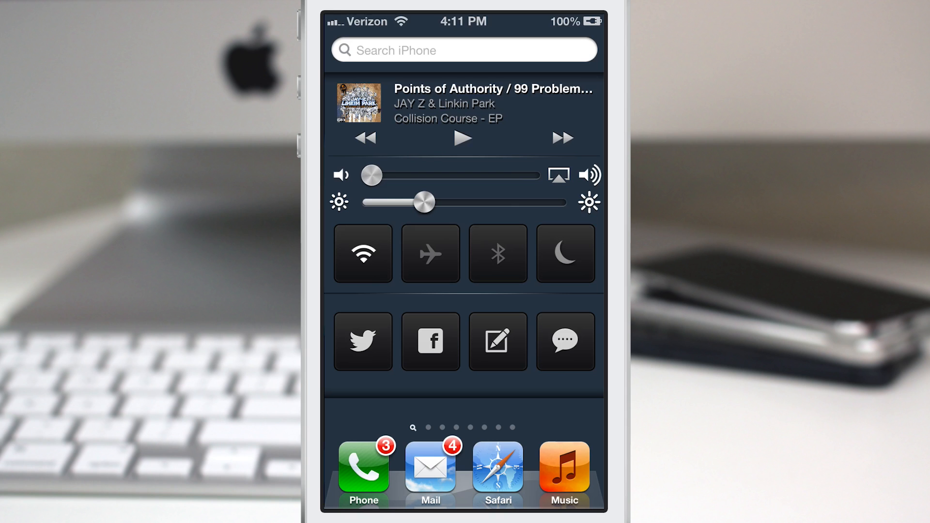
click(362, 253)
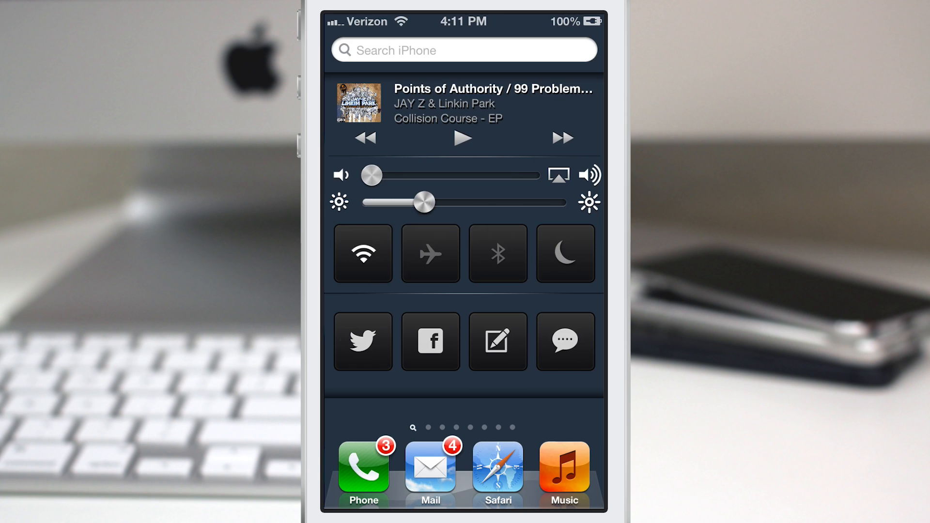
click(362, 341)
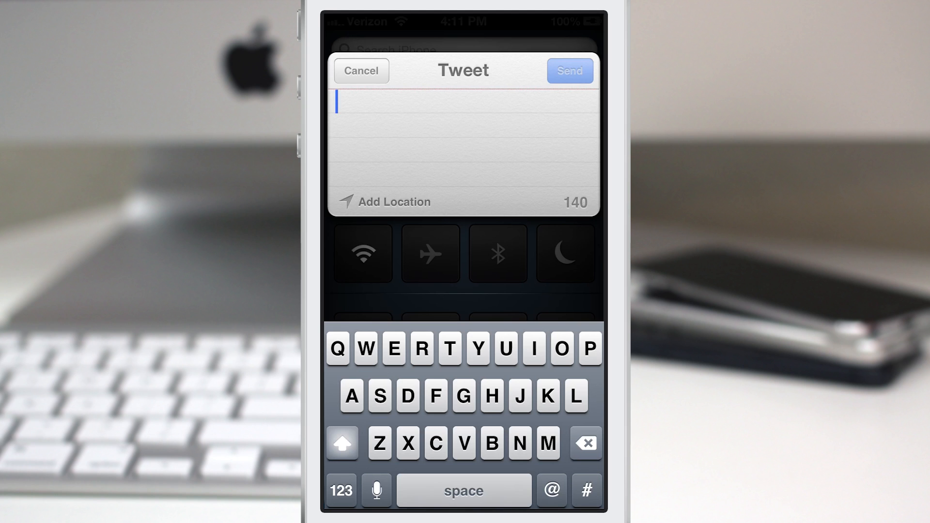
click(361, 70)
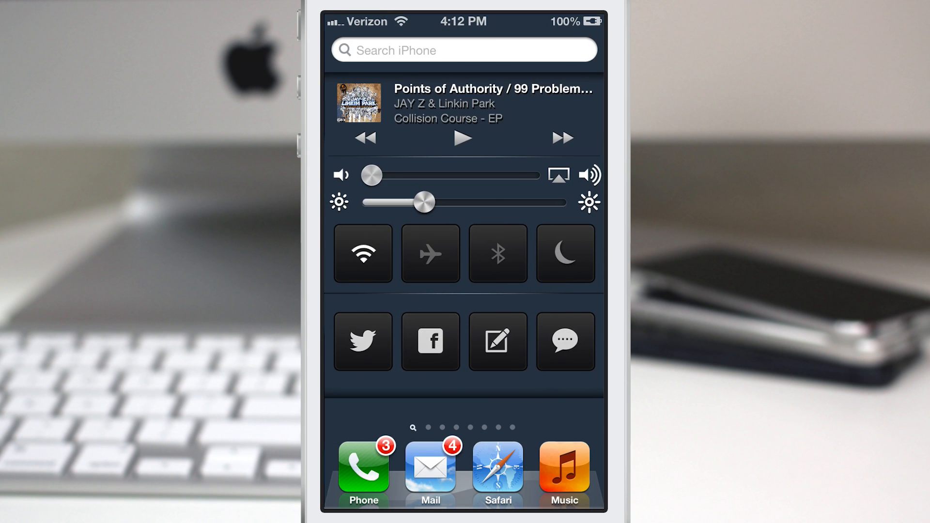
Step: Open and cancel a Facebook post, then scroll Cydia's TaskMaster details to the description
click(430, 340)
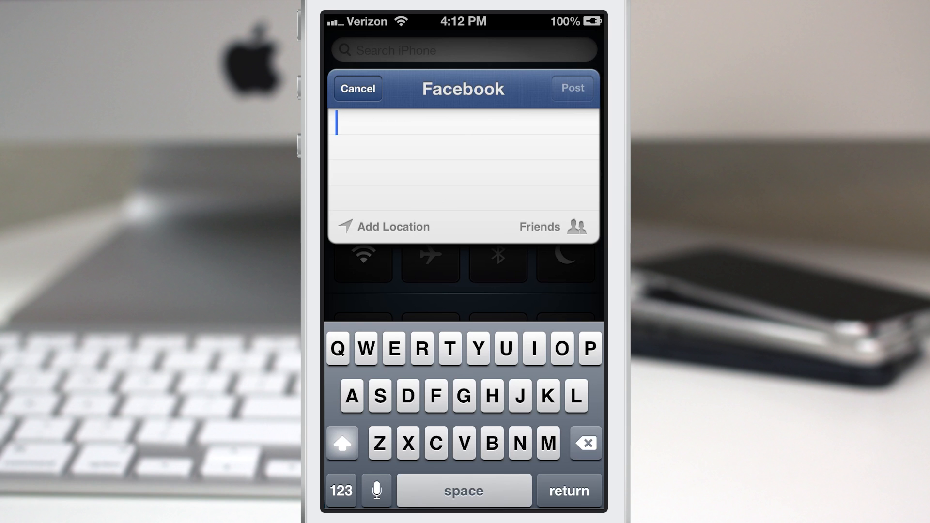
click(356, 87)
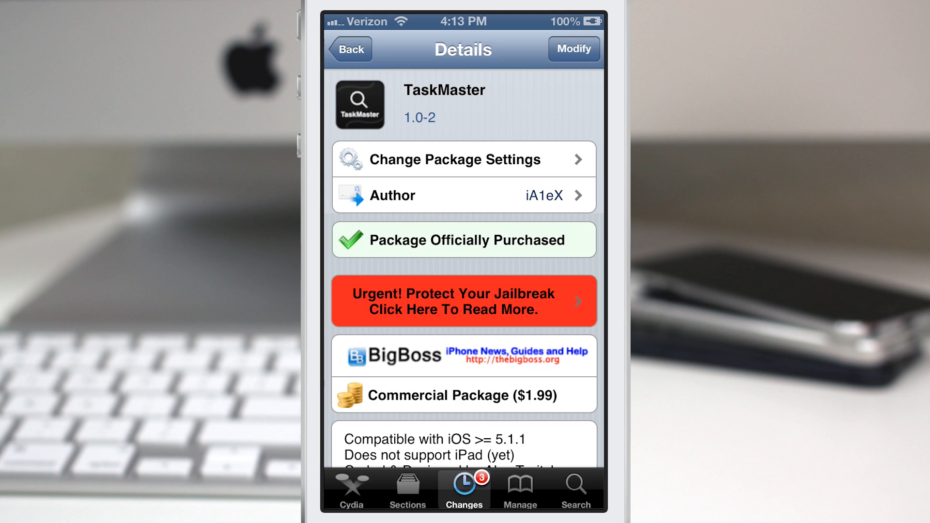
scroll(down, 3)
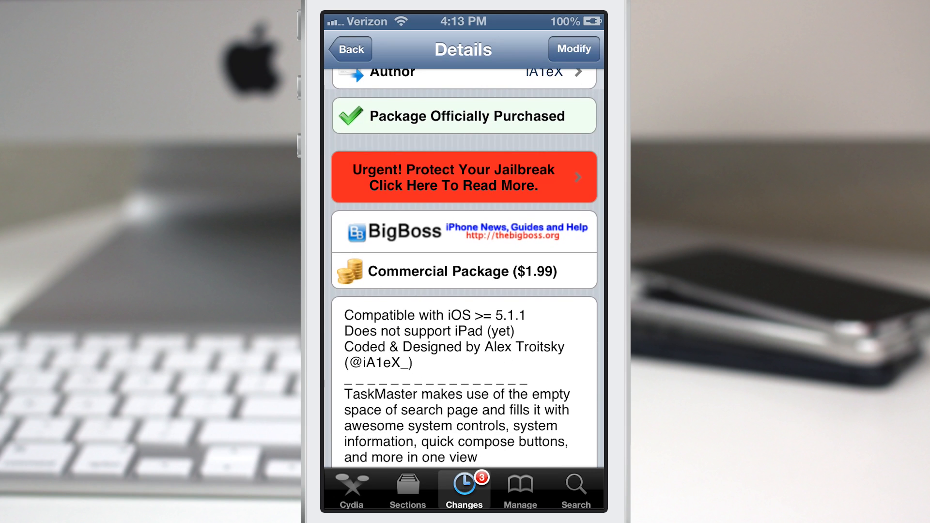